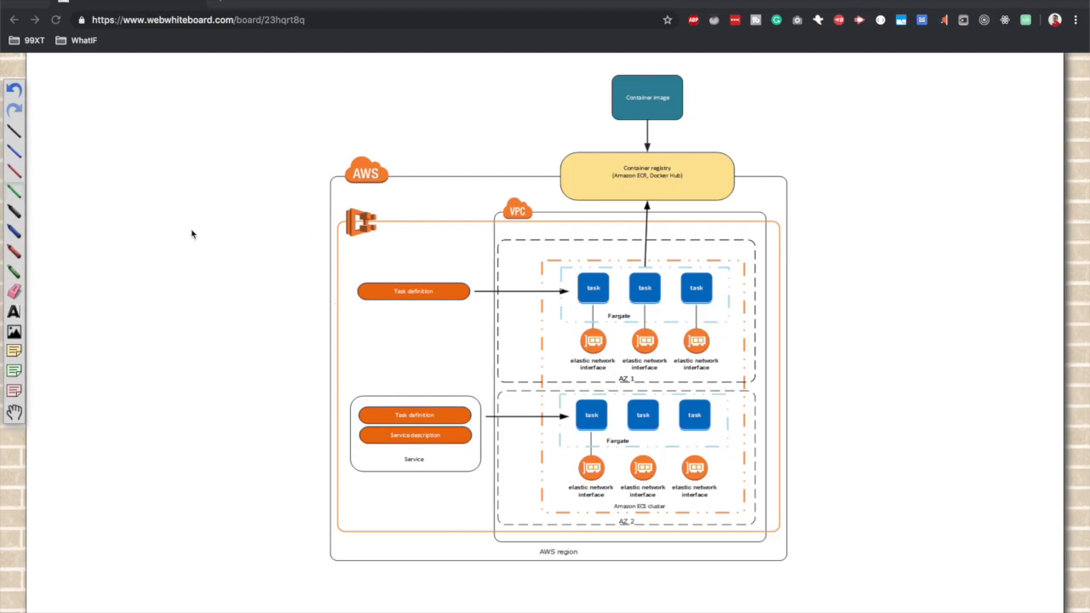
mouse_move(68, 135)
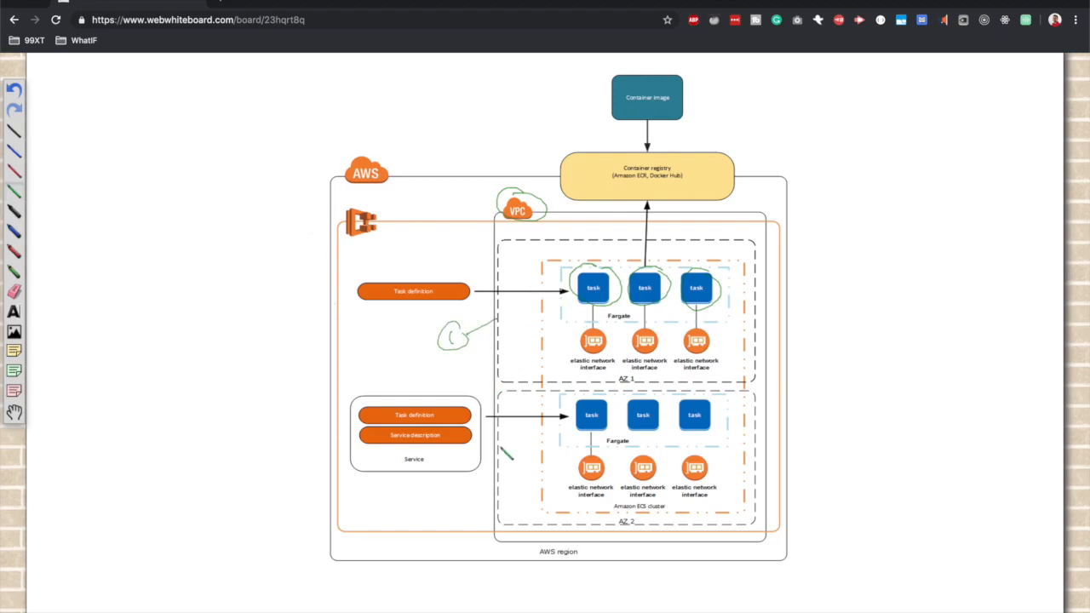
Circle VPC and the tasks in green, number the zones 1 and 2, and label Task definition 'port'
left_click_drag(511, 468, 459, 508)
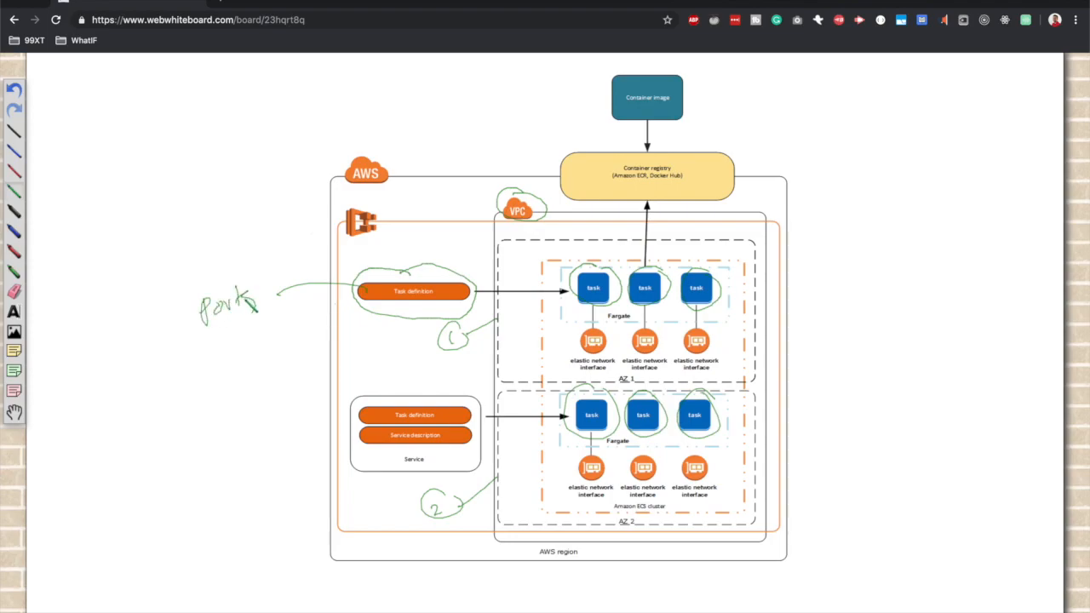
Write a green bulleted list: ports, docker image, launch type, with Fargate beneath
left_click_drag(179, 324, 204, 366)
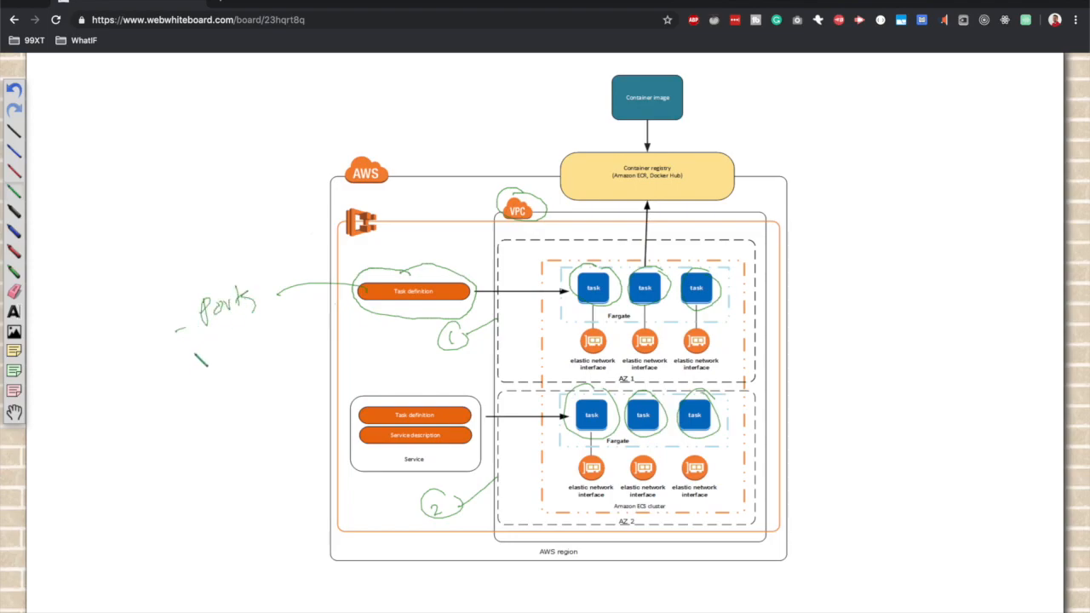
left_click_drag(187, 366, 238, 344)
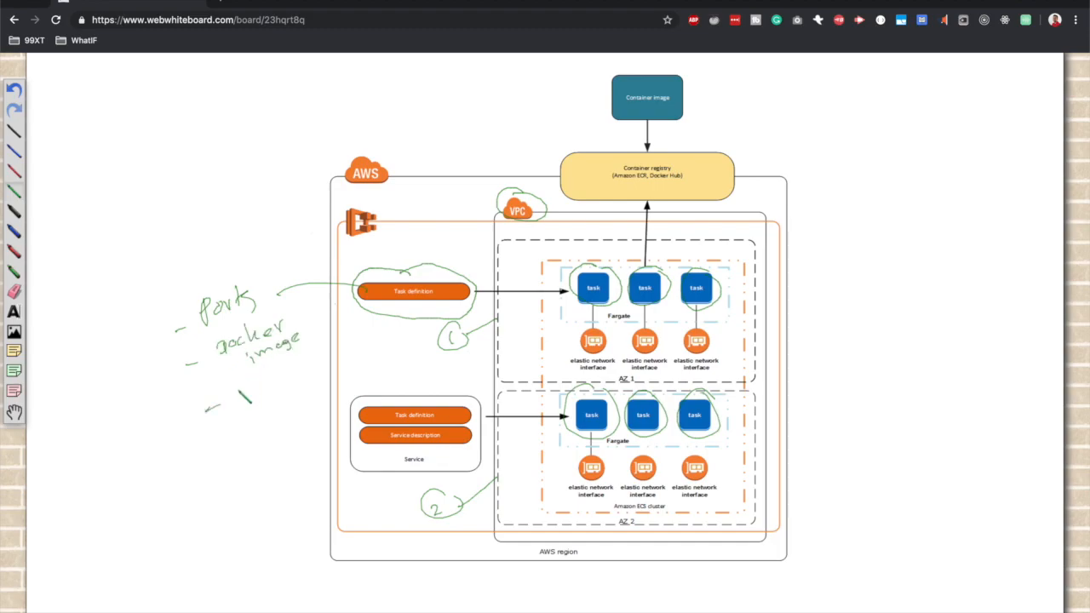
left_click_drag(241, 400, 286, 392)
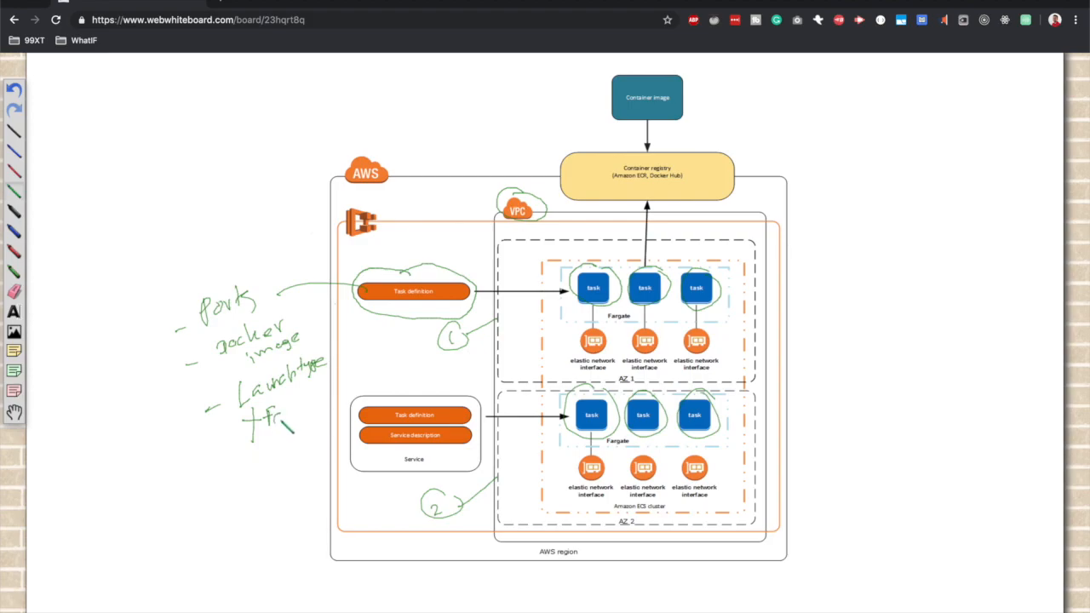
left_click_drag(272, 422, 327, 443)
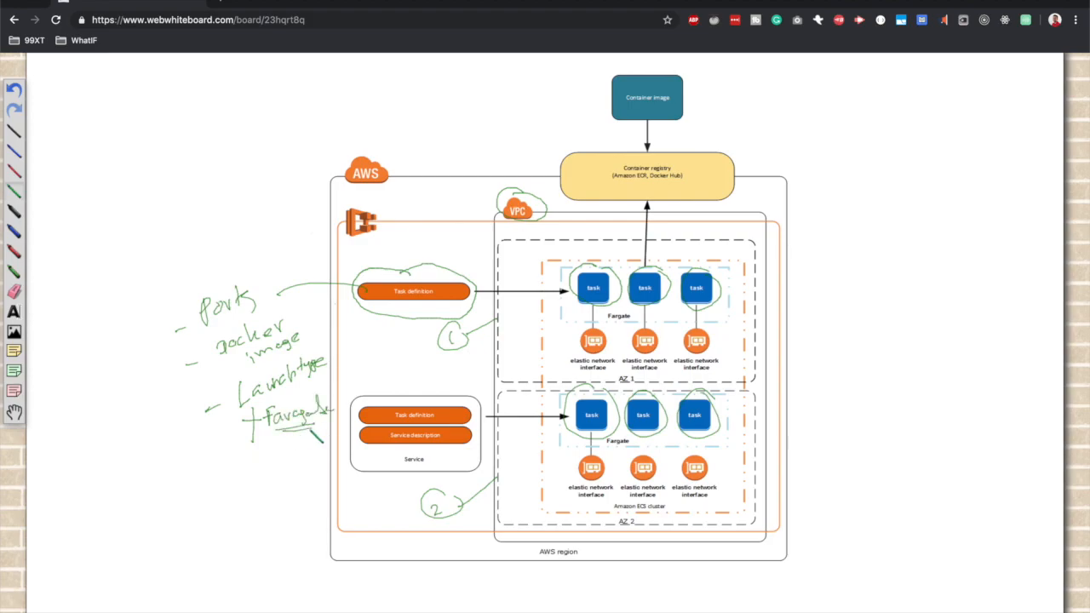
Add EC2 as the second launch type, circle Fargate, and start another bullet
left_click_drag(273, 446, 255, 473)
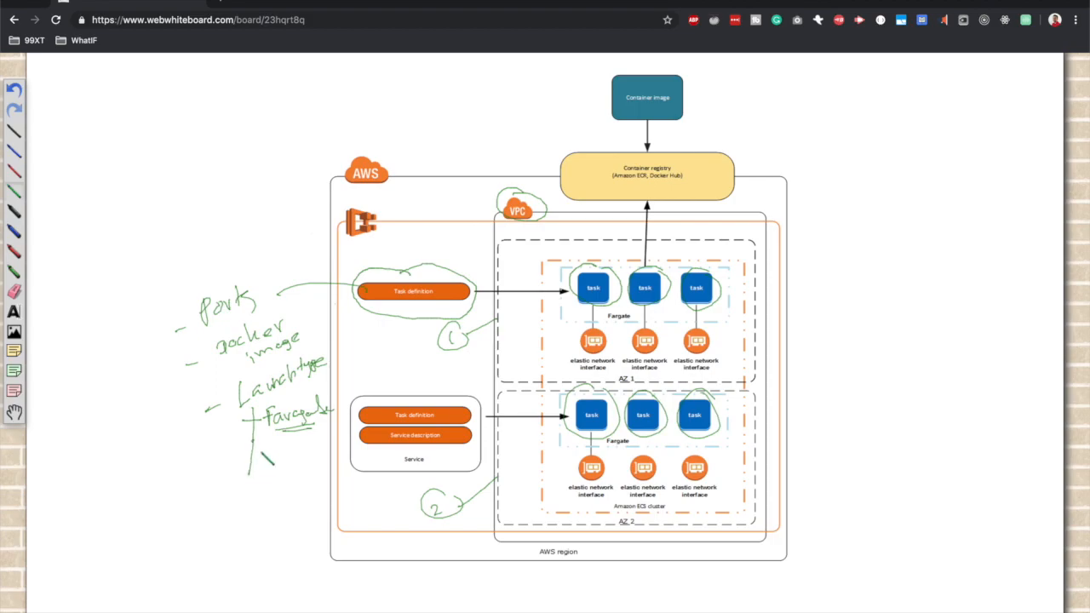
left_click_drag(247, 459, 293, 473)
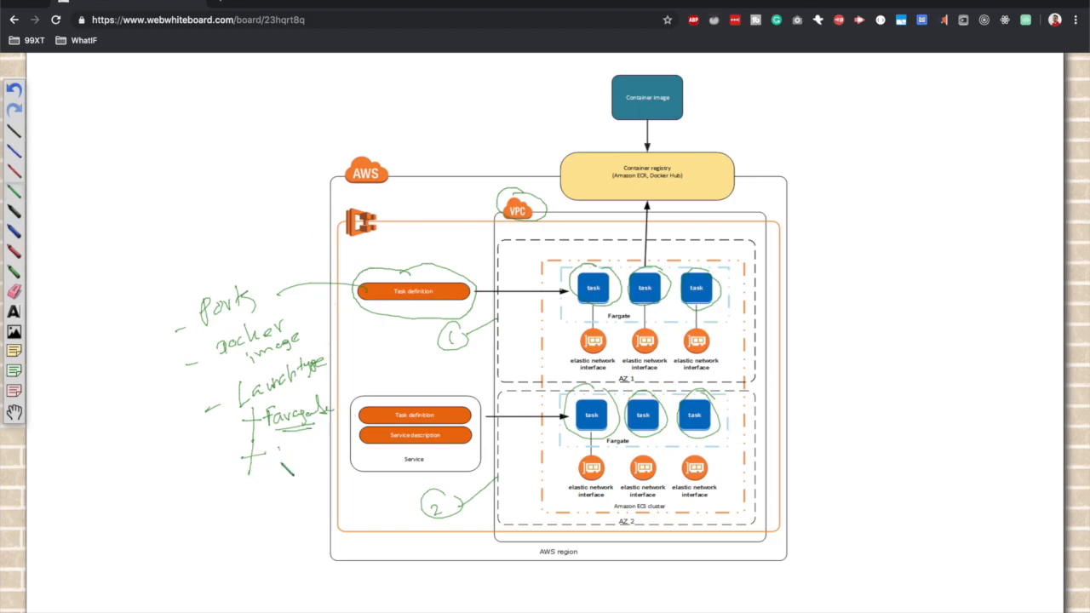
left_click_drag(276, 460, 306, 446)
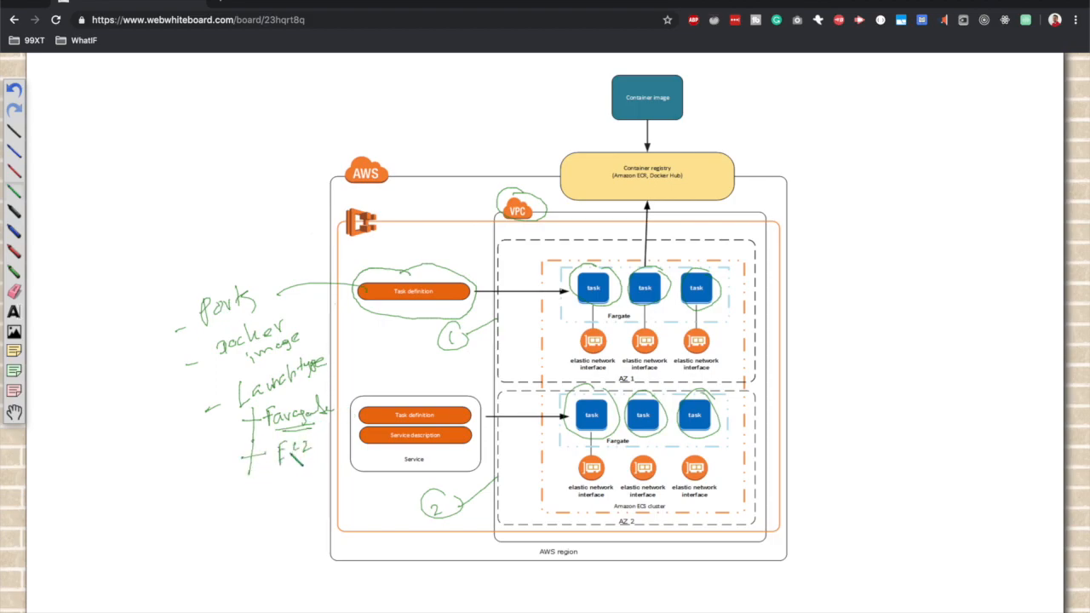
left_click_drag(293, 460, 322, 475)
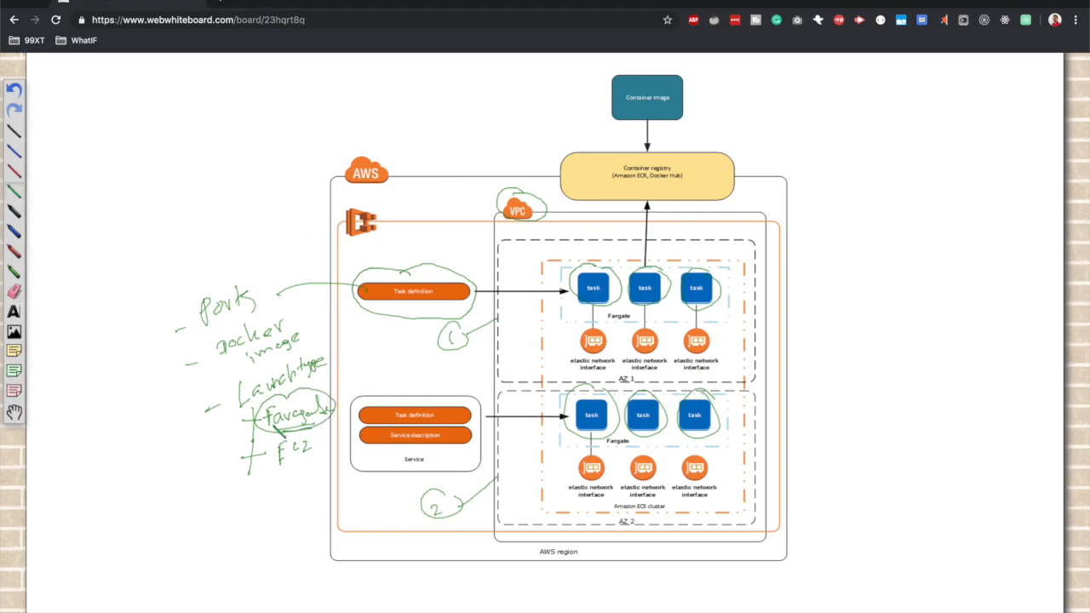
left_click_drag(237, 517, 228, 530)
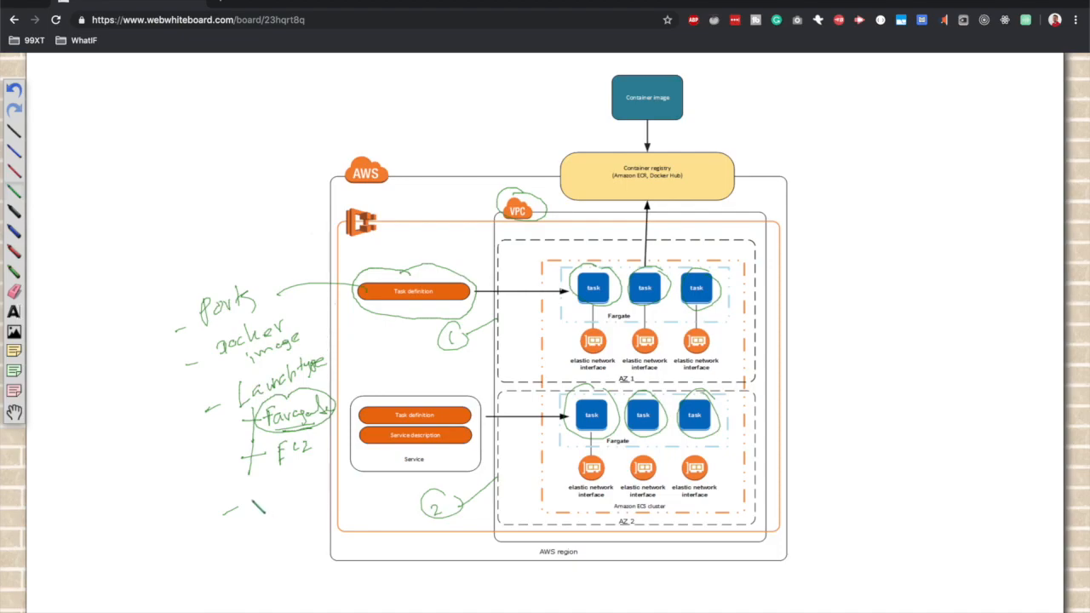
left_click_drag(247, 497, 320, 480)
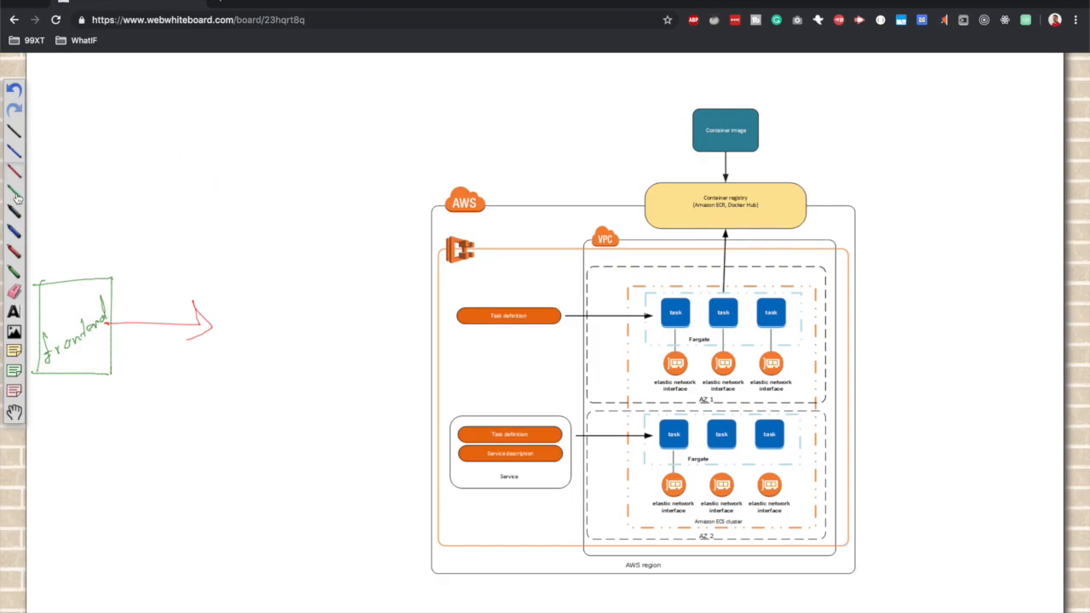
Draw a blue LB circle after the frontend arrow and write Rule1 and Rule2 above it
left_click_drag(264, 286, 253, 366)
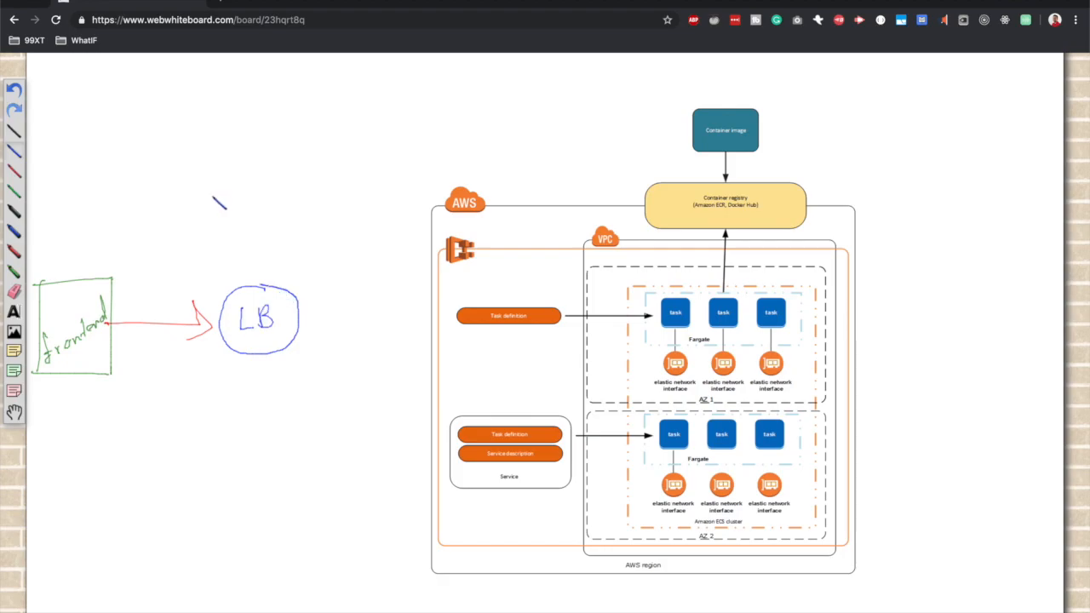
left_click_drag(286, 211, 197, 215)
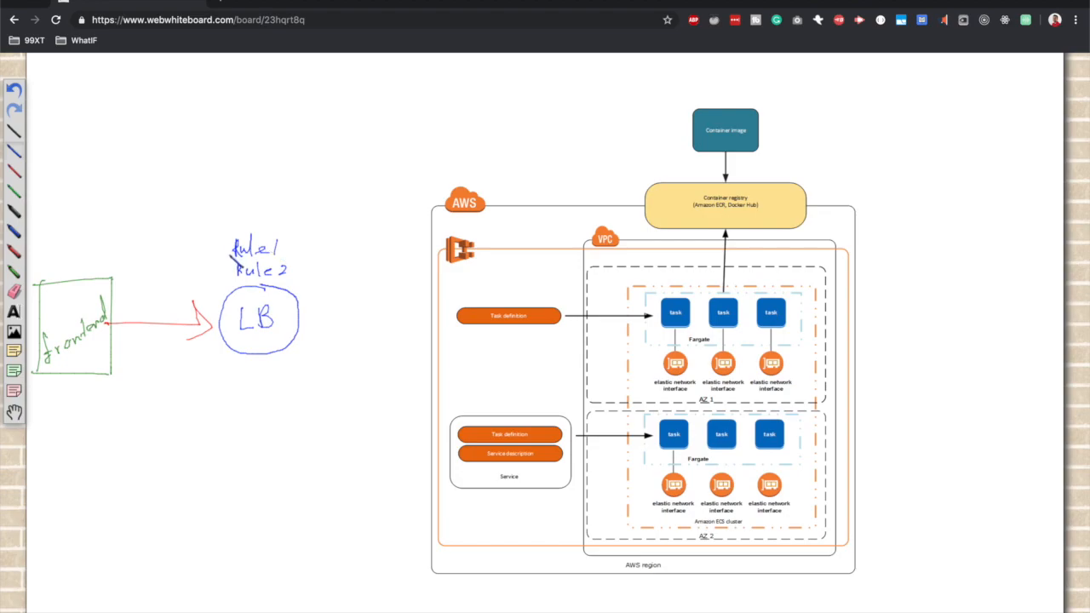
Clean up the stray marks inside and around the LB circle
left_click_drag(270, 339, 288, 356)
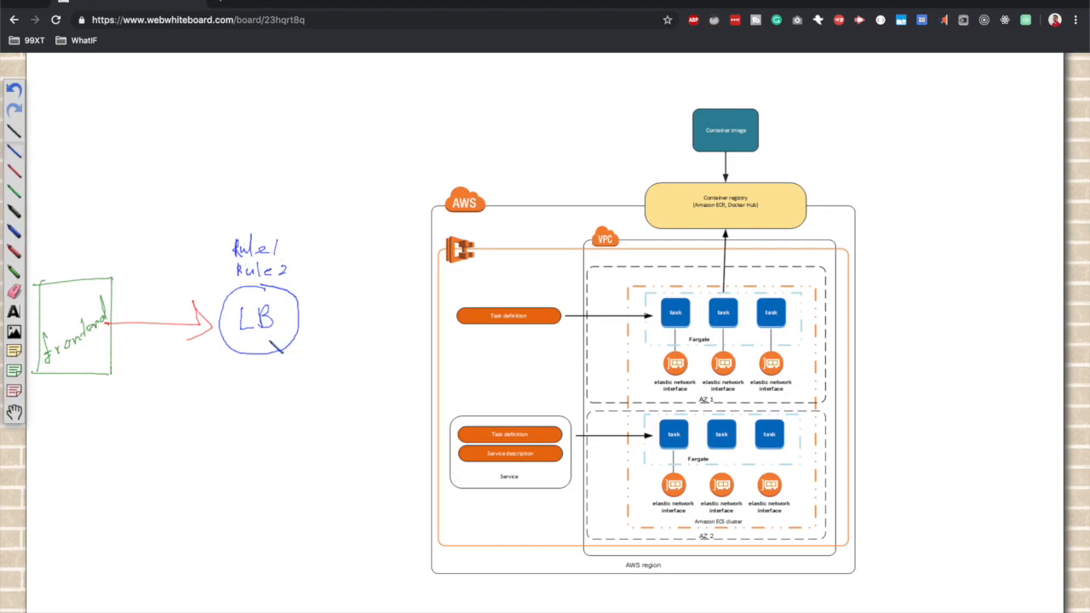
left_click_drag(398, 300, 407, 315)
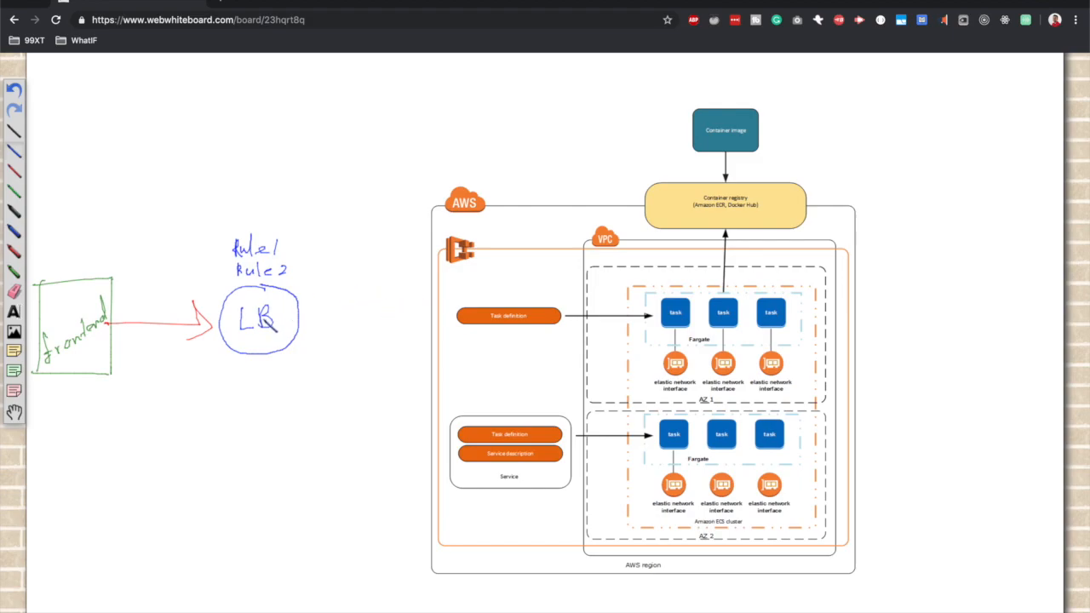
left_click_drag(351, 300, 361, 313)
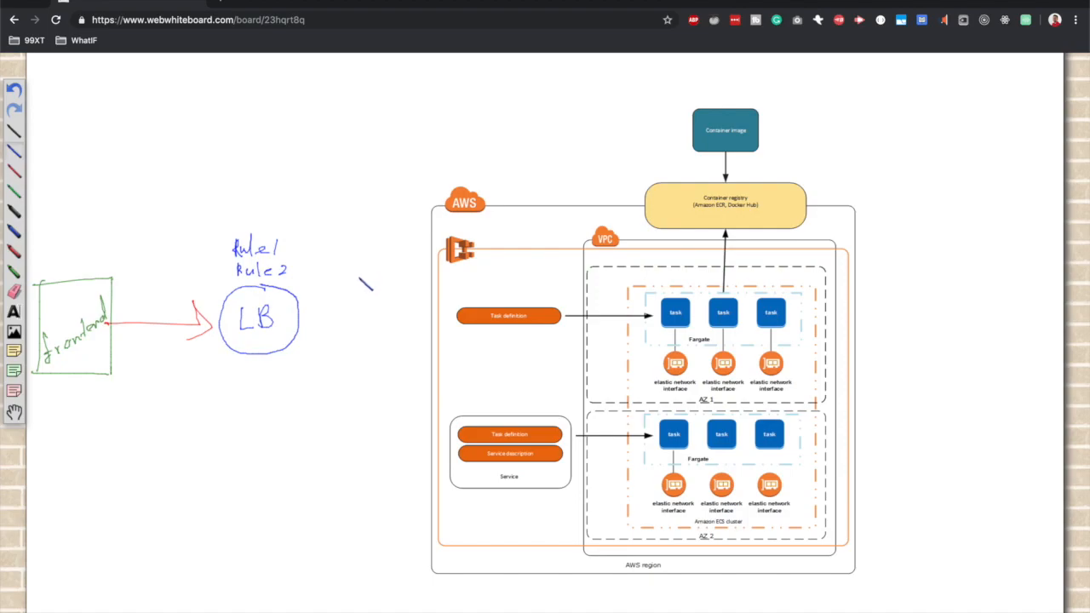
Draw blue circles tg1, tg2 and tg3 with arrows from LB to each
left_click_drag(371, 276, 400, 320)
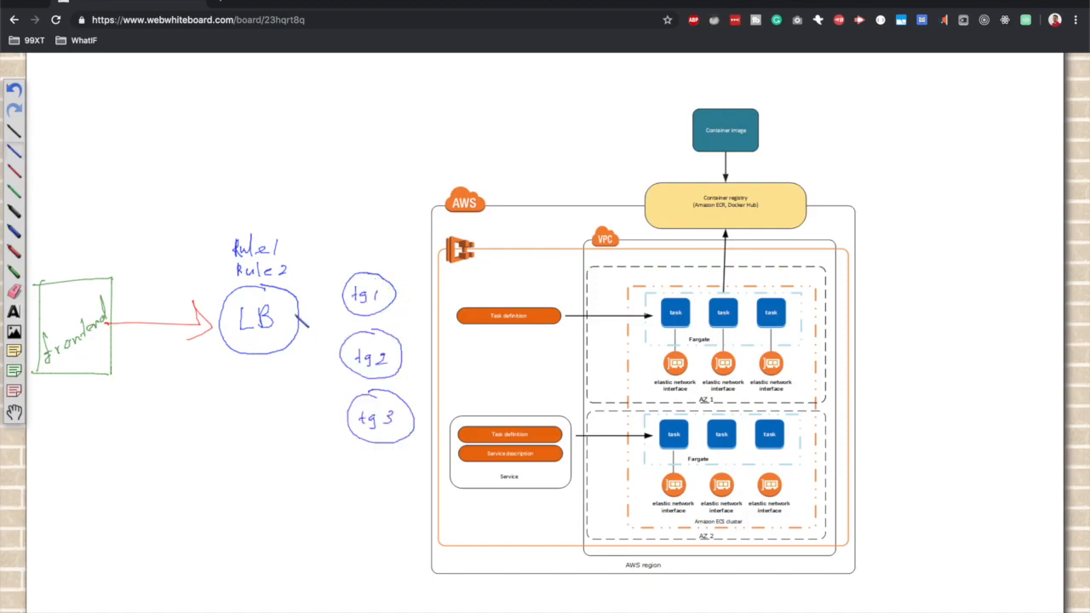
left_click_drag(303, 320, 355, 292)
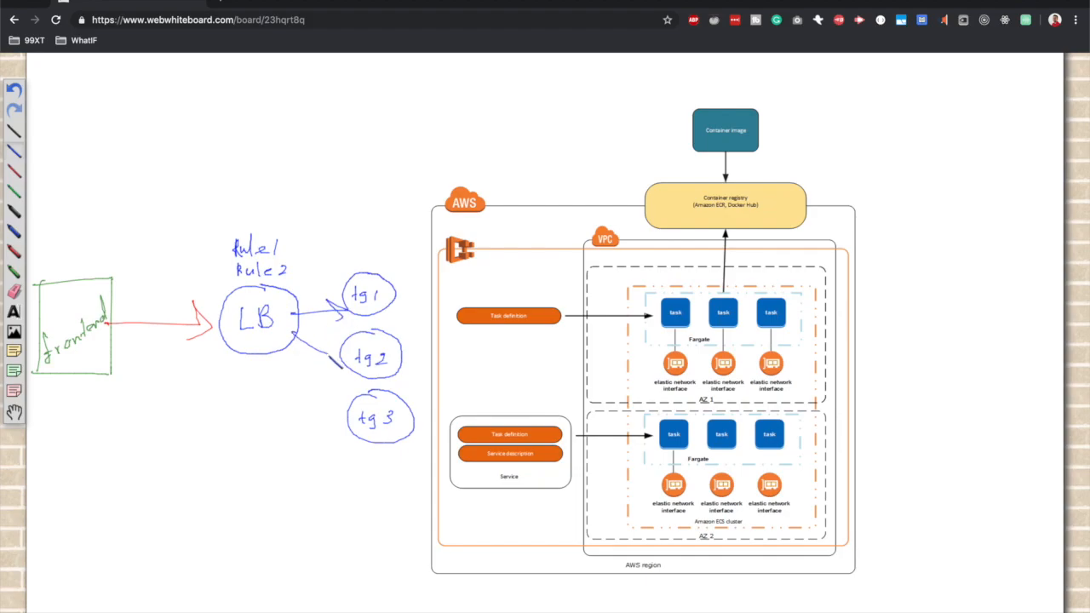
left_click_drag(303, 349, 354, 426)
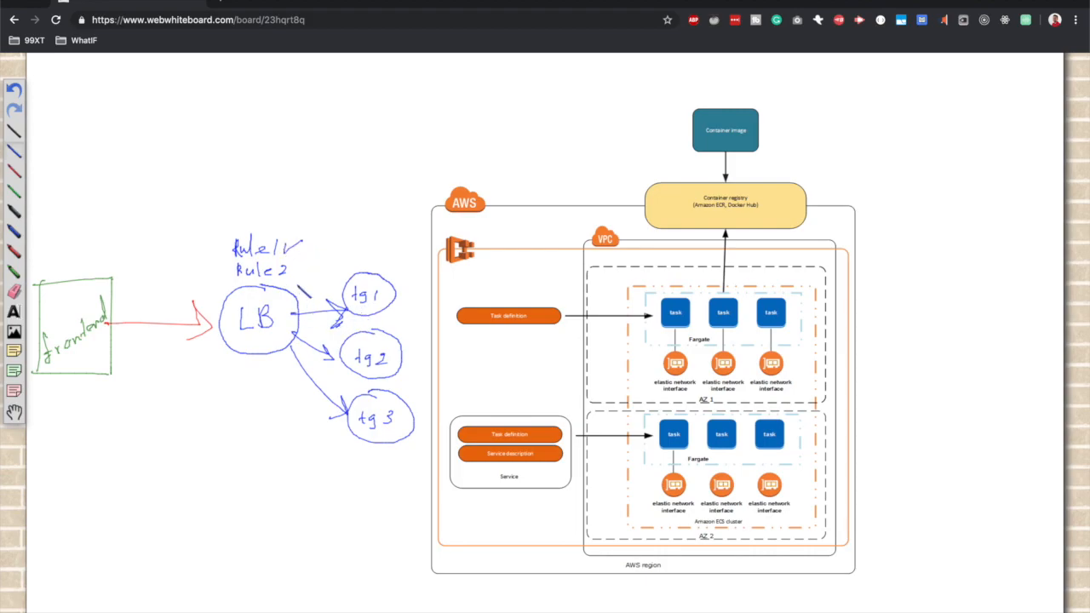
Tick off the rules and add a red 'targets' arrow above tg1
left_click_drag(298, 255, 315, 281)
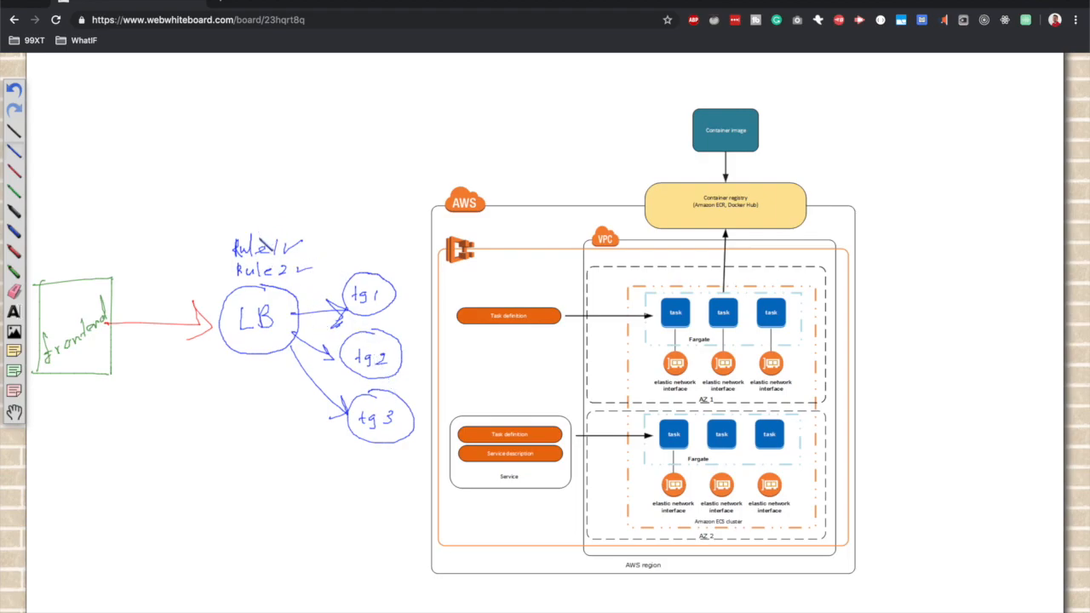
left_click_drag(388, 439, 400, 446)
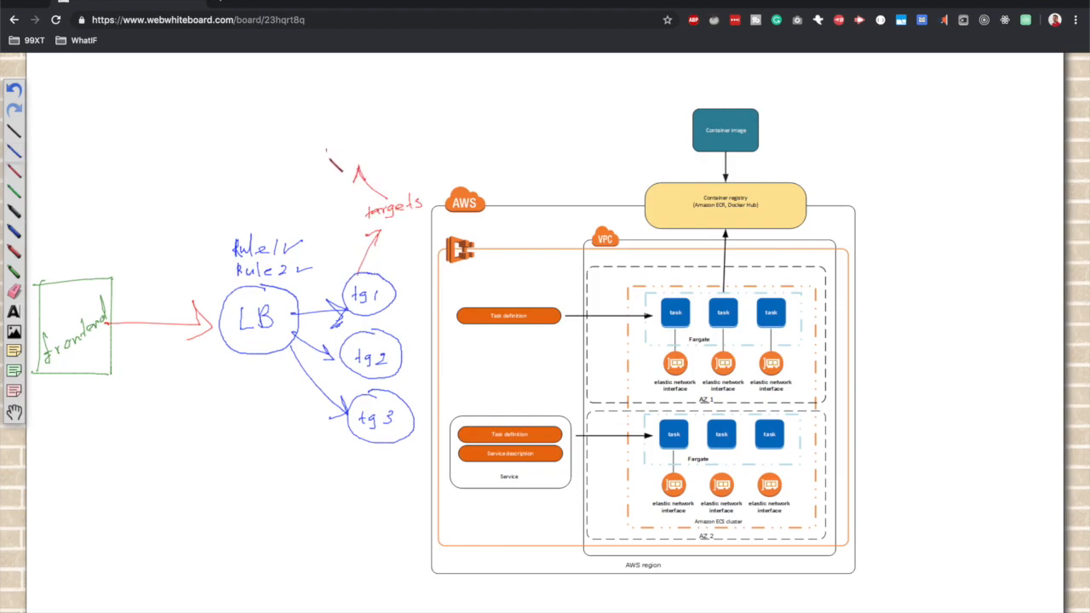
Branch 'targets' into EC2 and IP in red and draw a line from tg1 to Service
type("EC2")
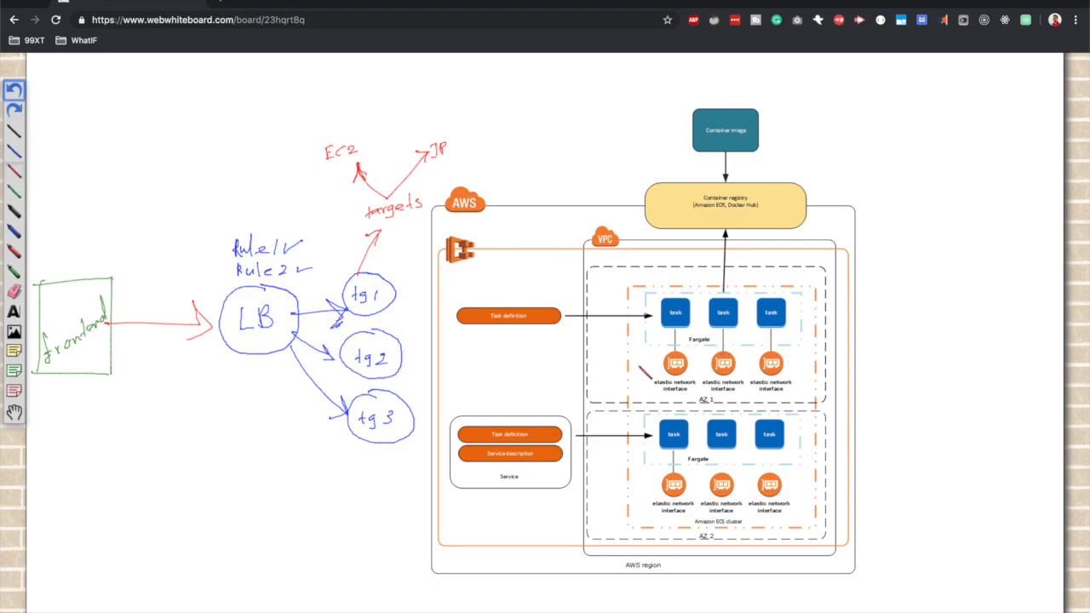
left_click_drag(498, 485, 536, 496)
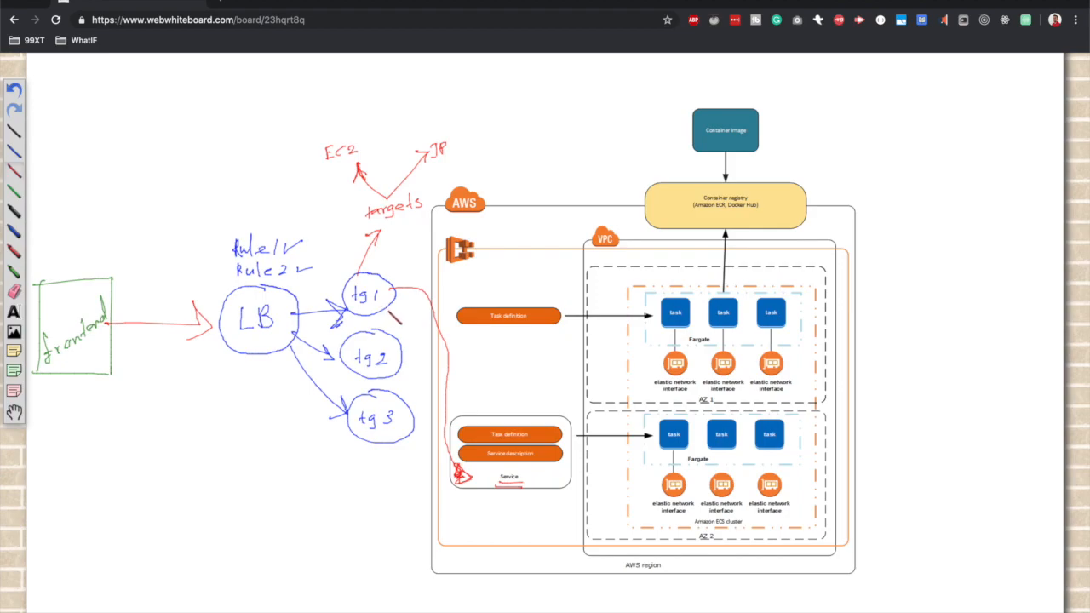
Circle the first zone-1 task in red and scribble over the Service's Task definition pill
left_click_drag(507, 535, 519, 548)
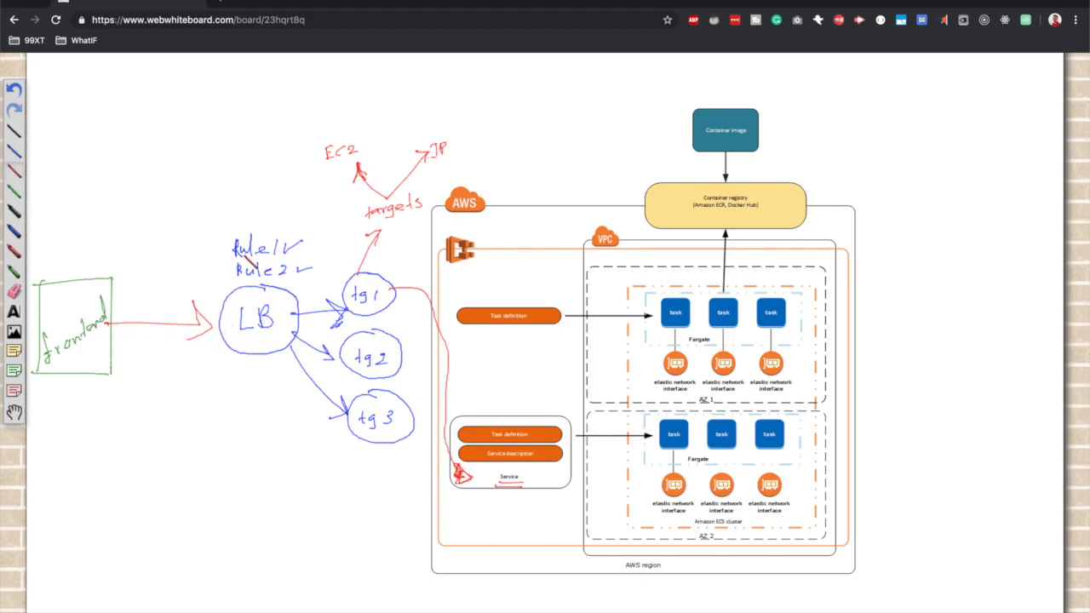
left_click_drag(208, 229, 196, 242)
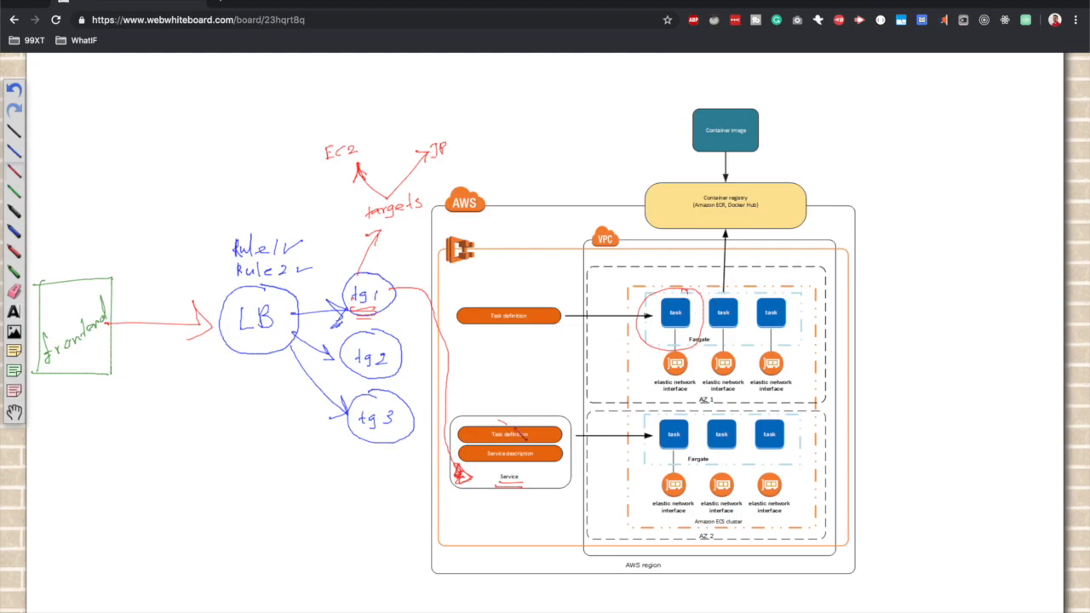
left_click_drag(536, 480, 552, 492)
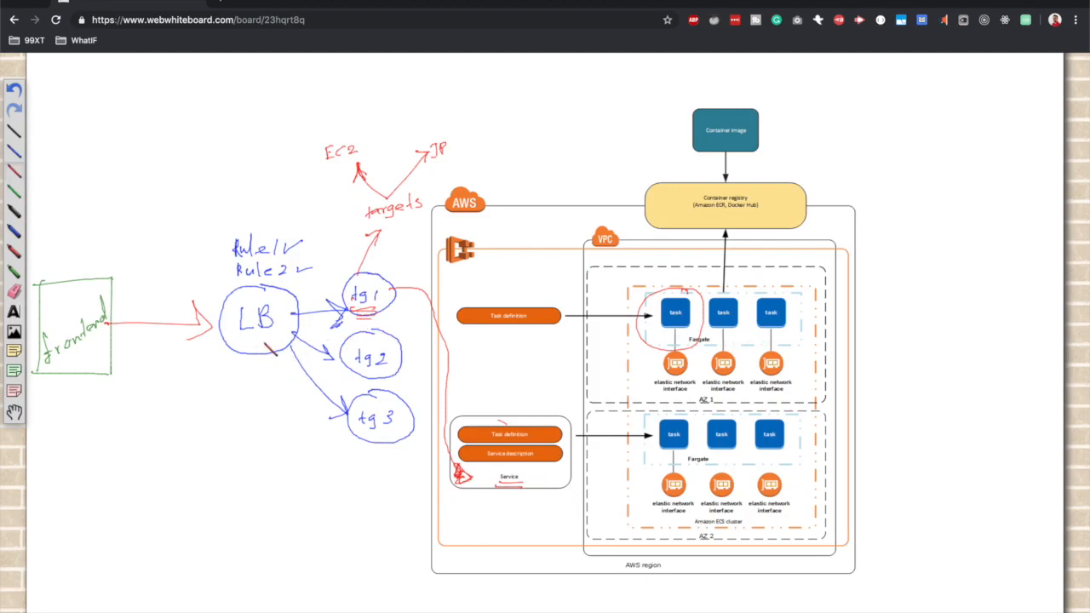
left_click_drag(122, 327, 136, 344)
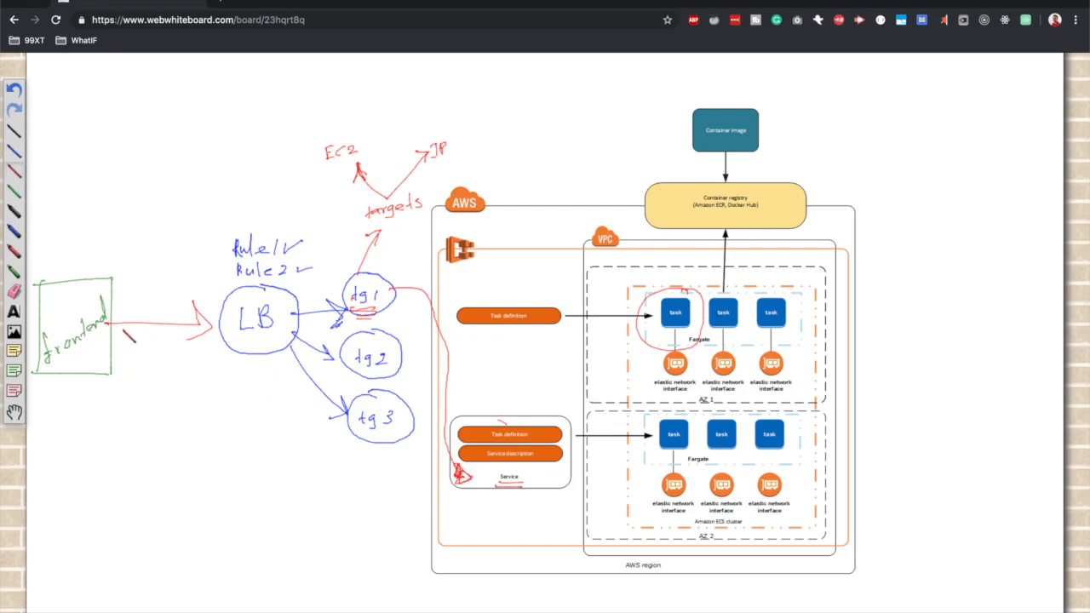